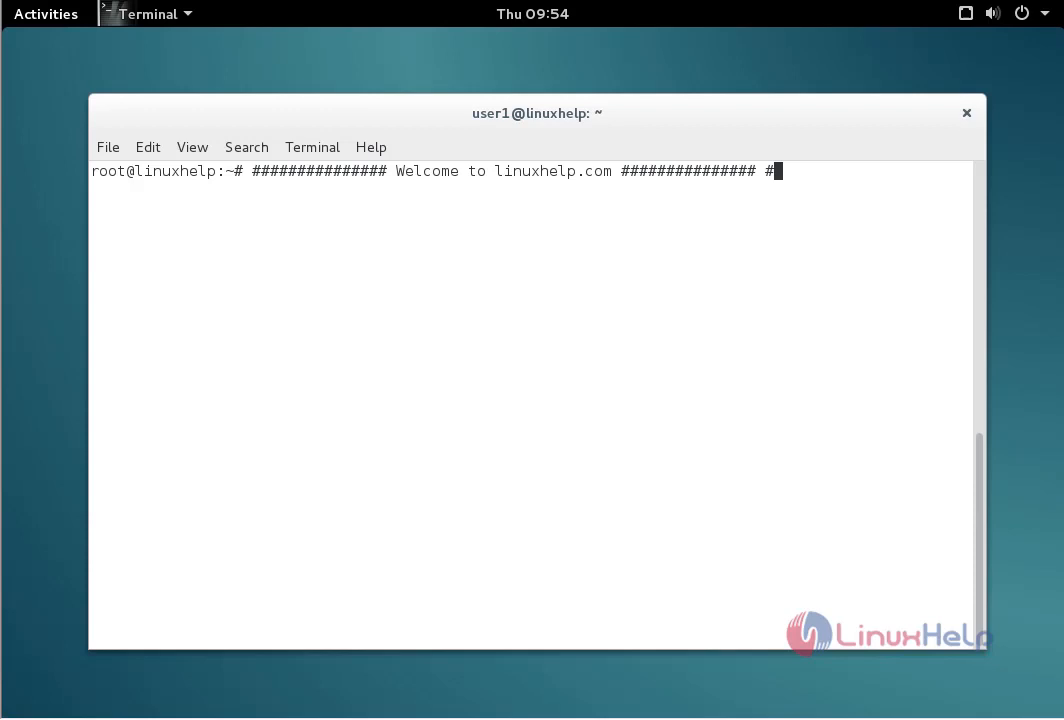
- At a fresh root prompt, enter nano /etc/apt/sources.list without running it yet
key("Return")
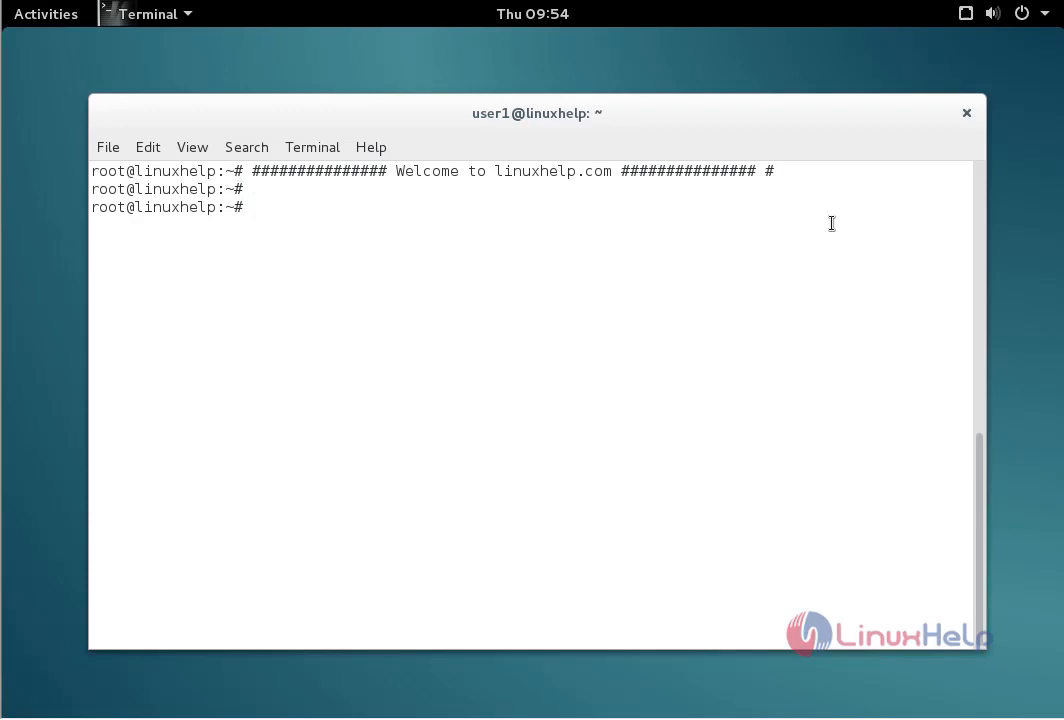
type("nano")
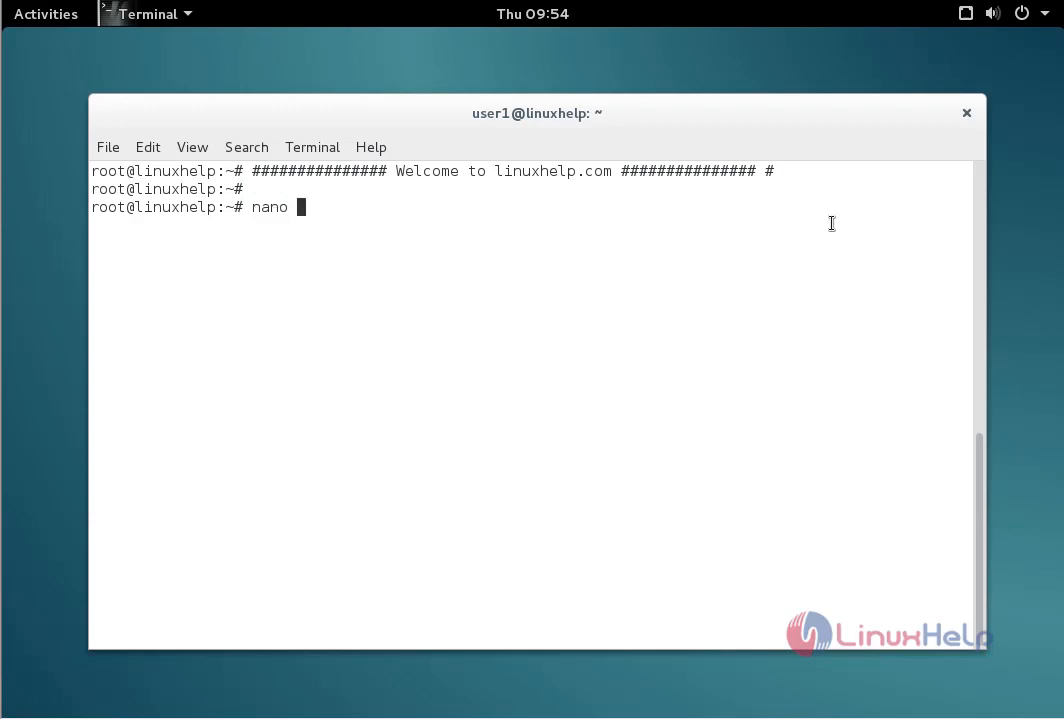
type("/etc/a")
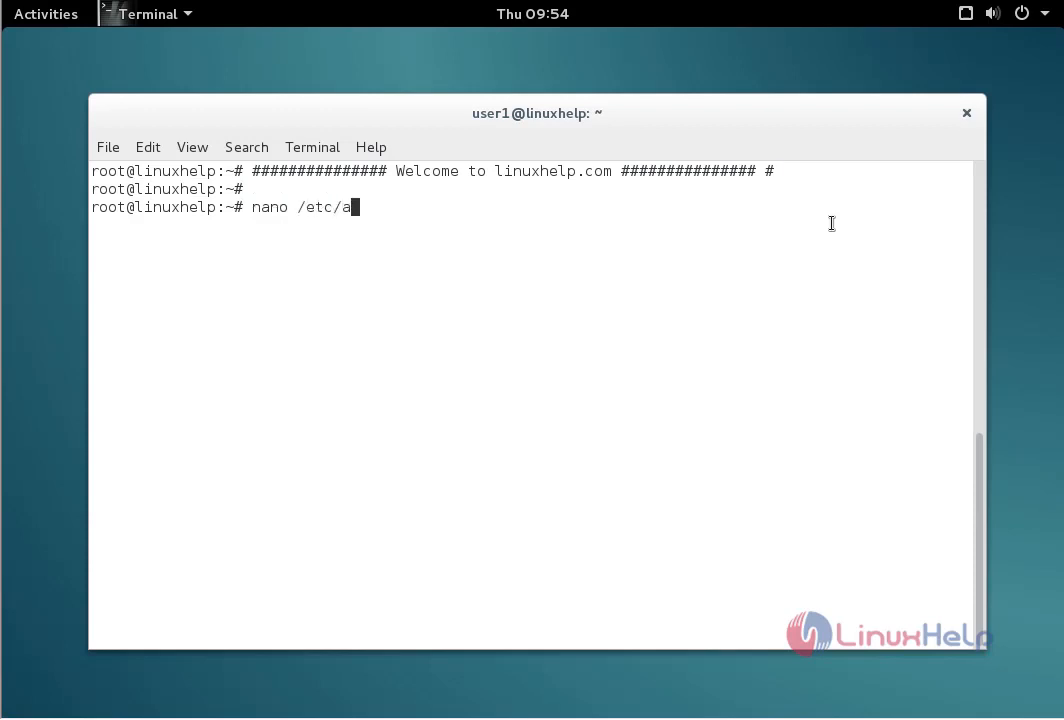
type("pt/sour")
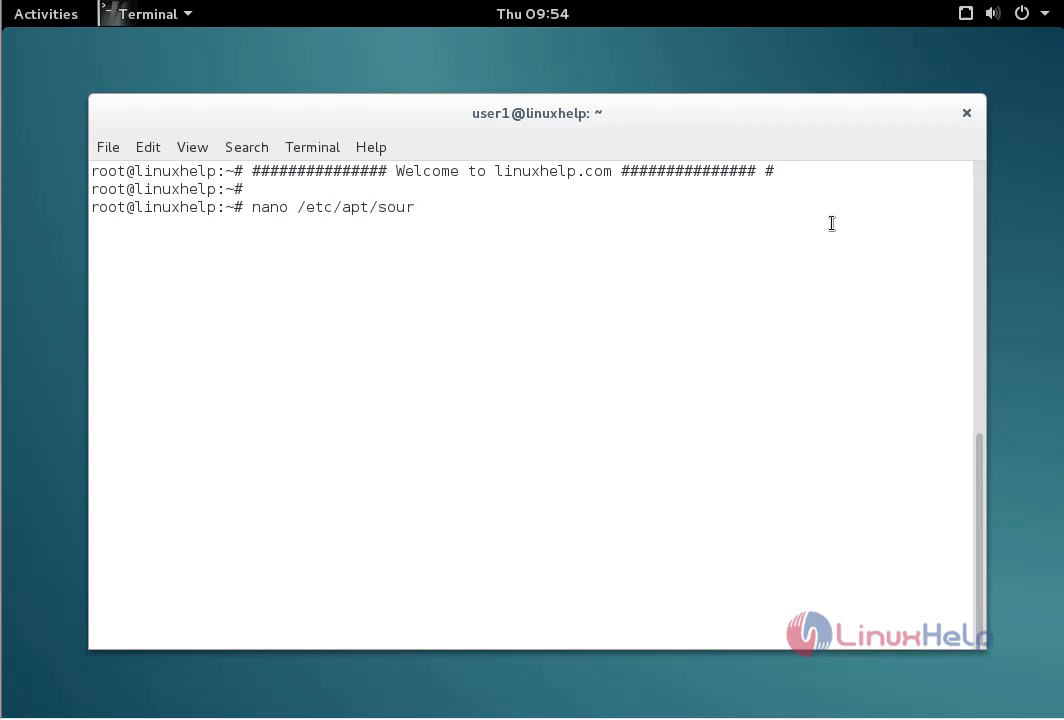
type("ces.list")
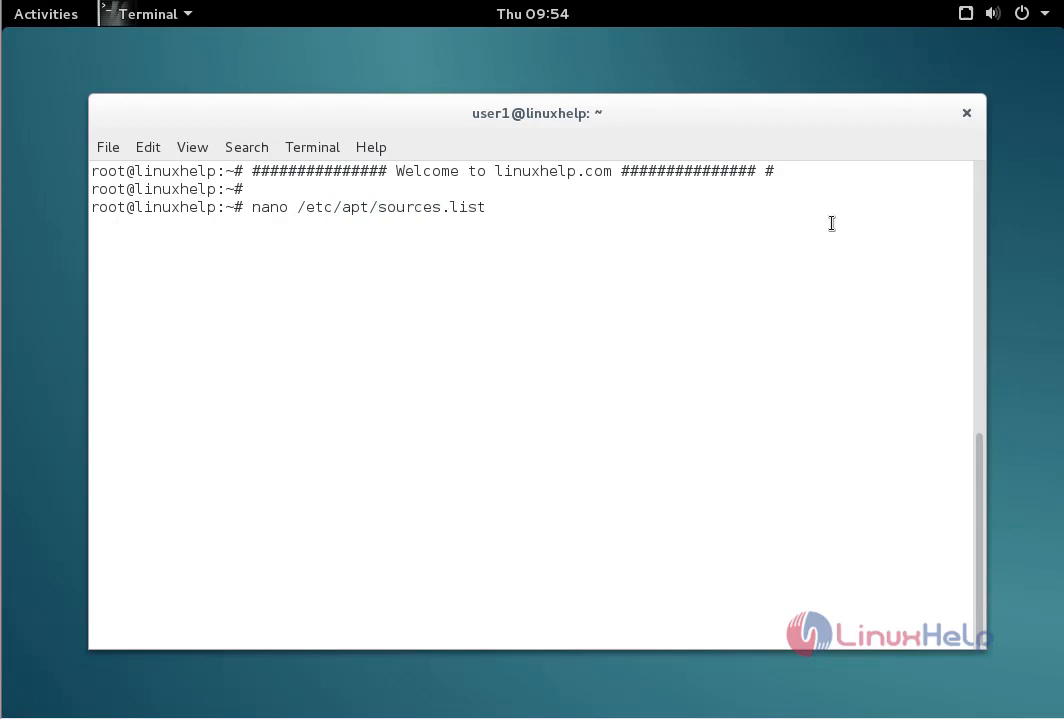
key("Return")
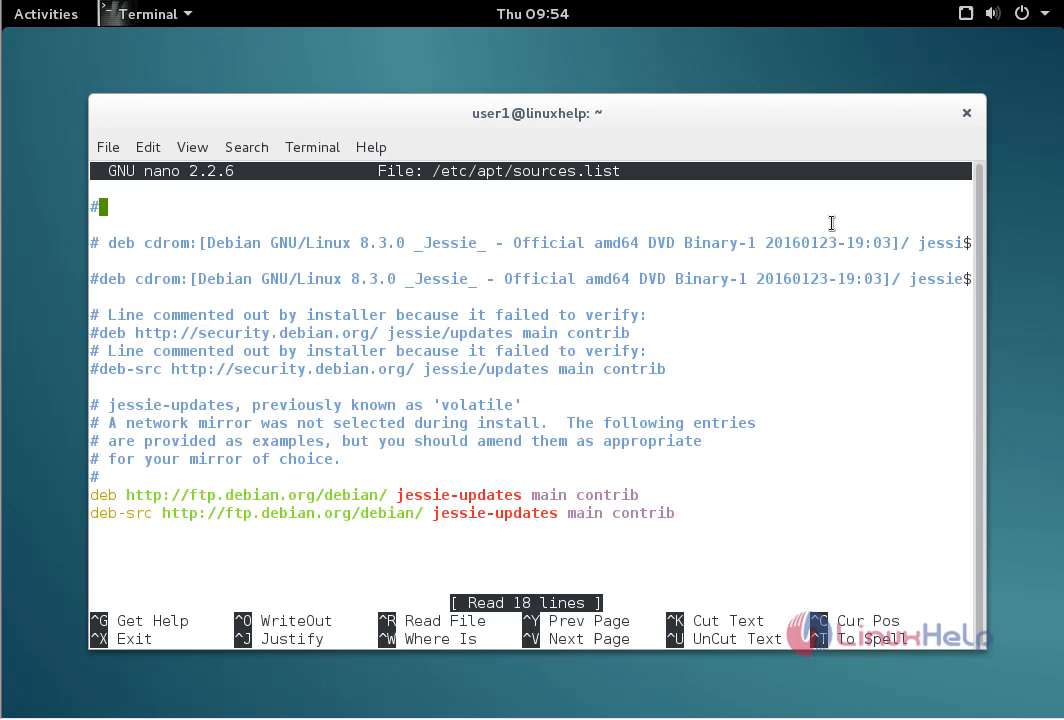
type("deb http://ftp.debian.org/debian/ stable main contrib non-free")
left_click(530, 566)
type("deb http://ftp.de.debian.org/debian jessie main")
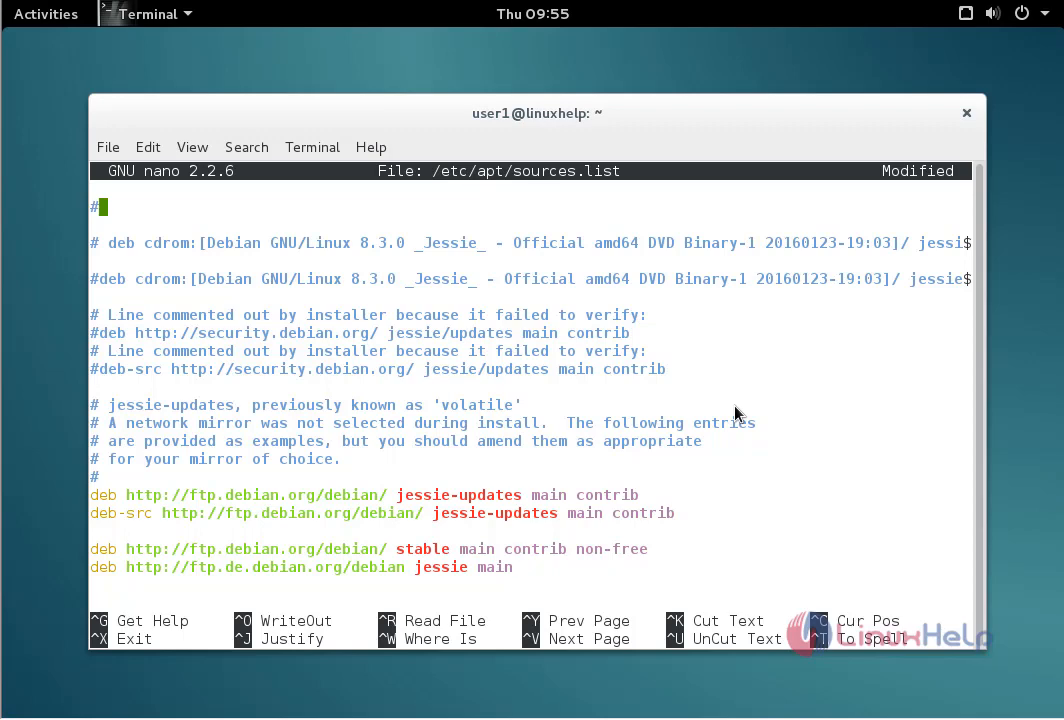
key("ctrl+o")
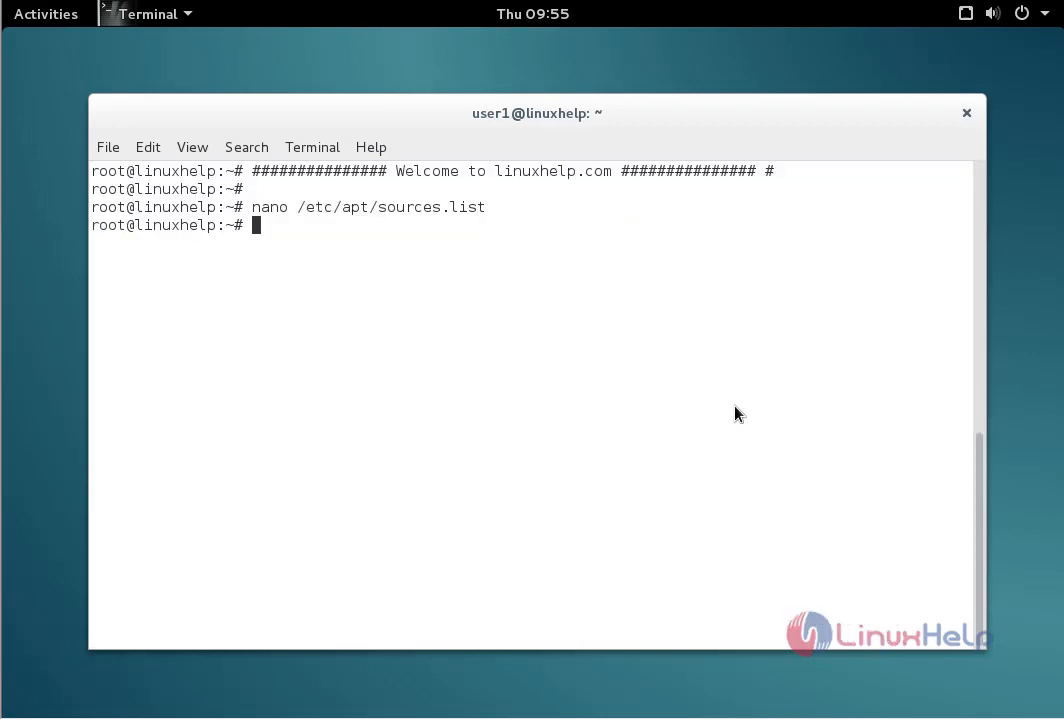
- Run apt-get update and let it finish reading the package lists
key("Return")
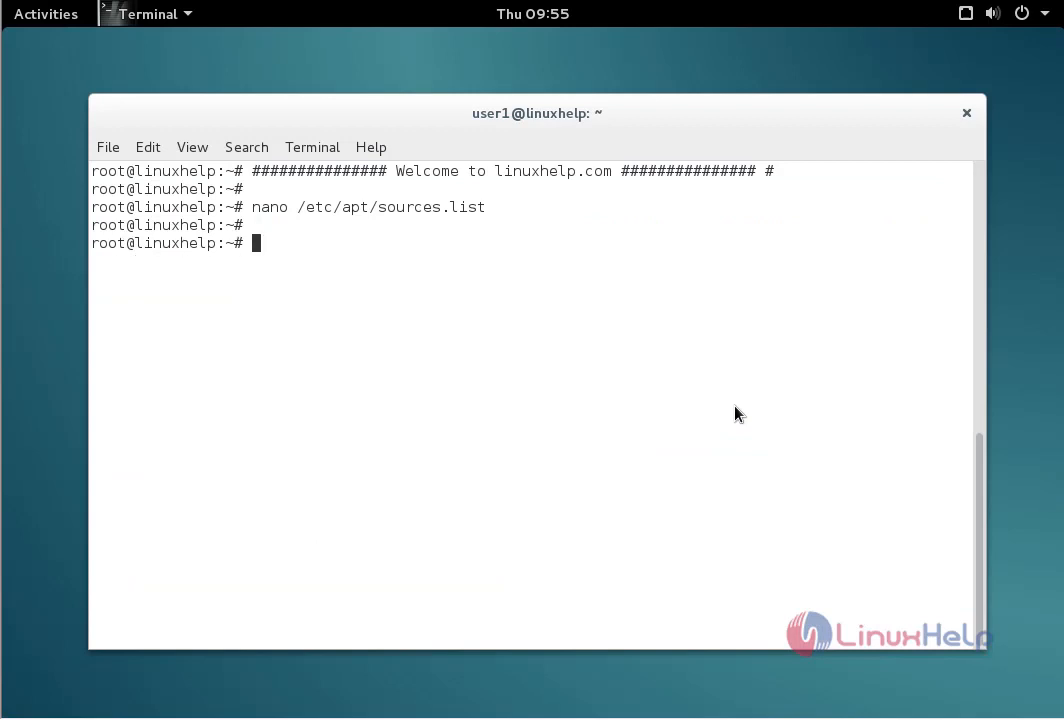
type("apt-get")
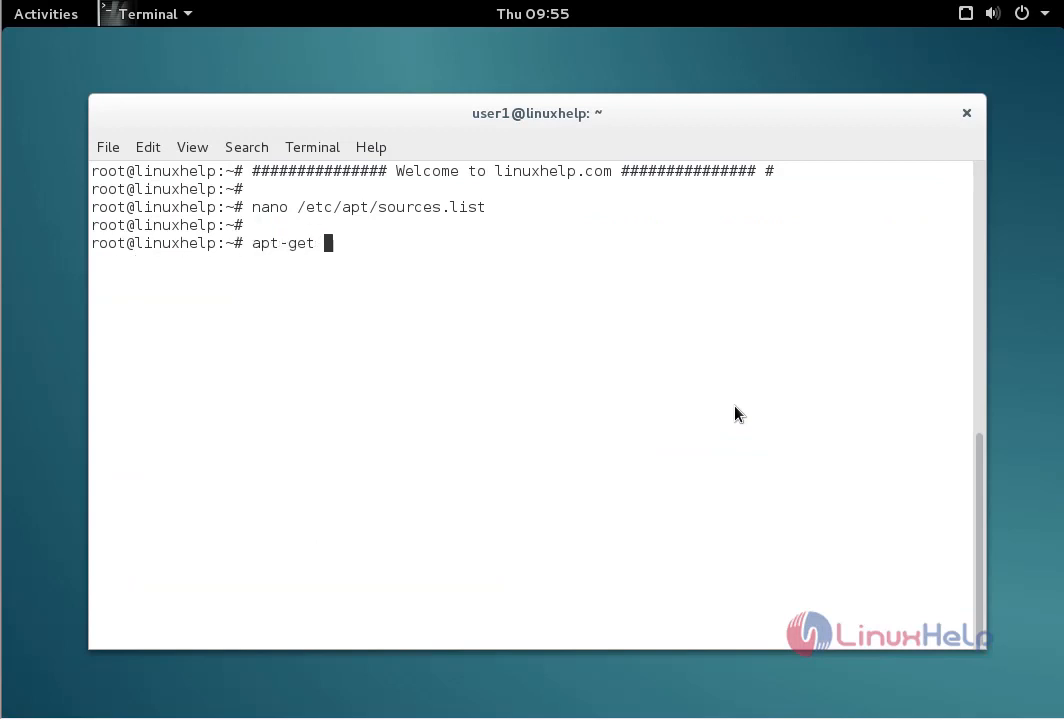
type("update")
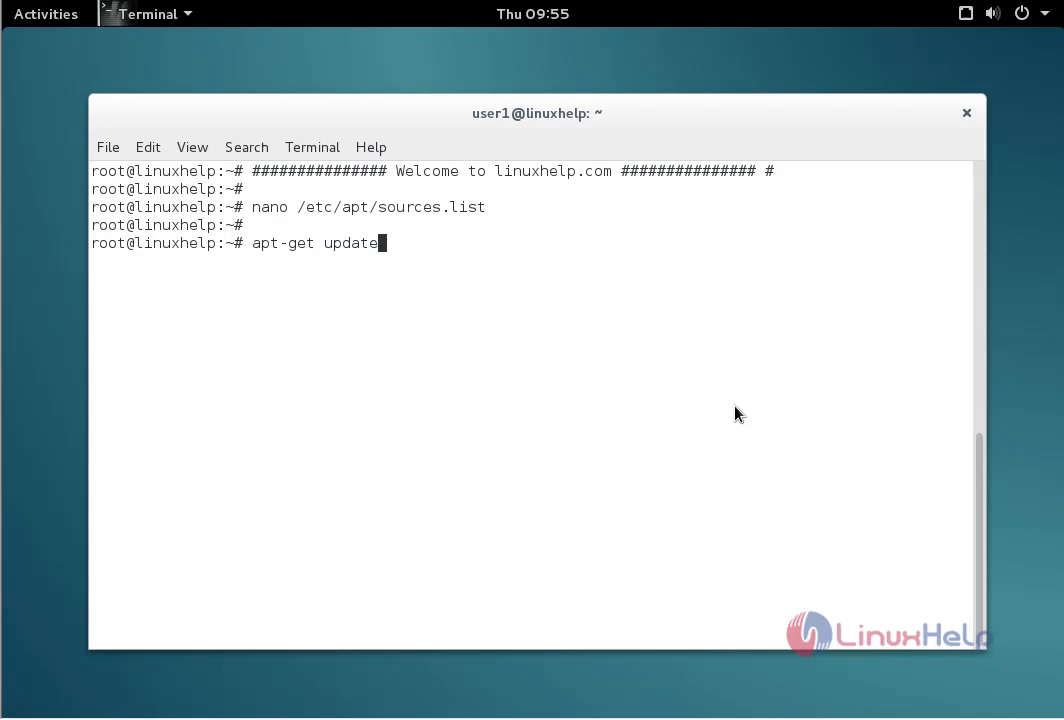
key("Return")
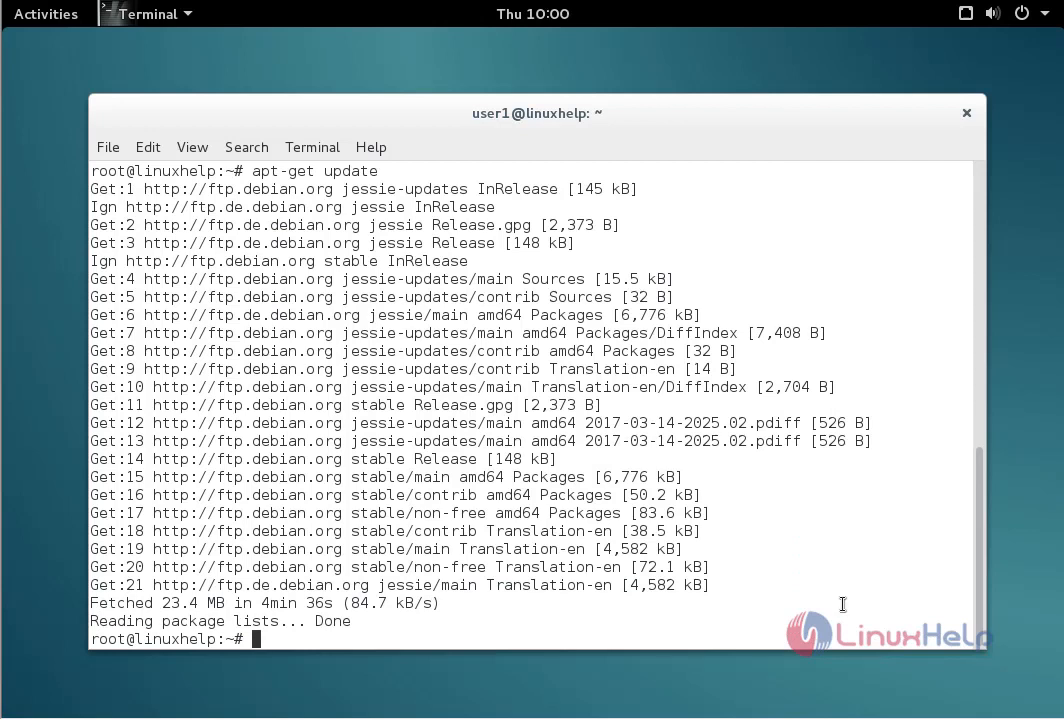
- Run apt-get install qbittorrent, confirm with y, then go to the Activities overview
type("apt-get insta")
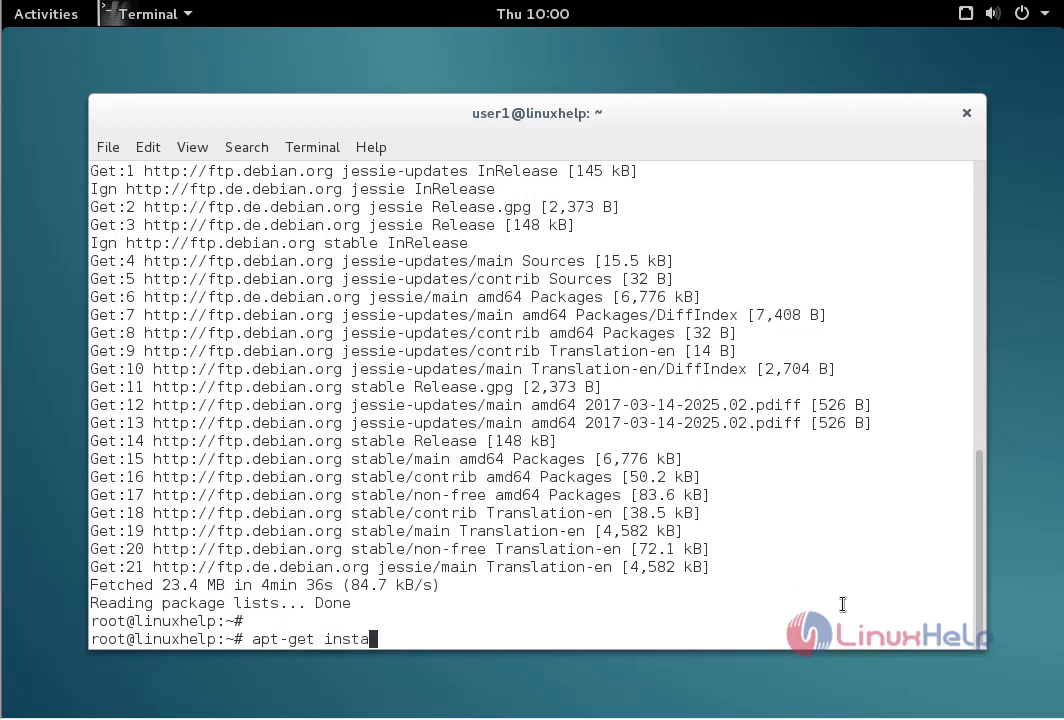
type("qb")
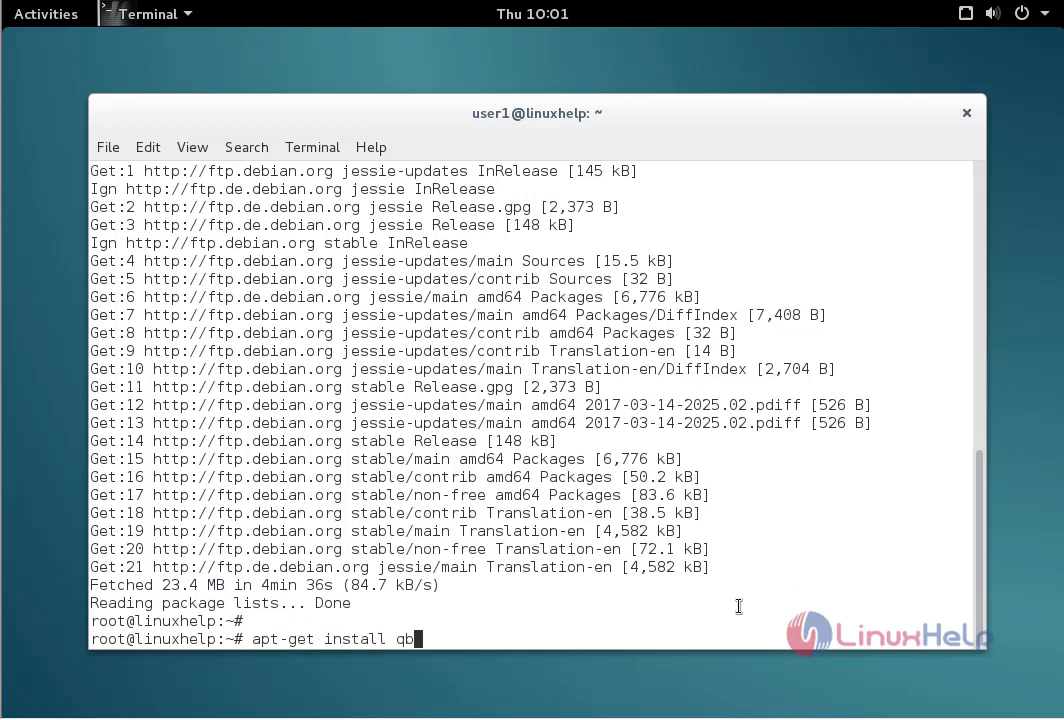
type("ittorrent")
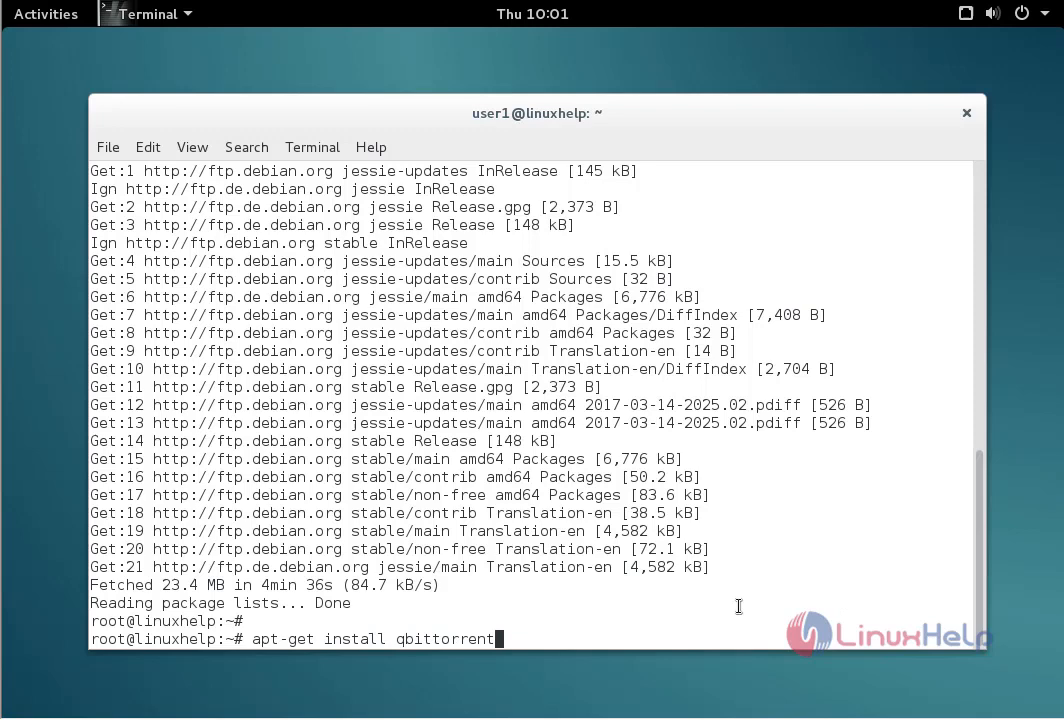
key("Return")
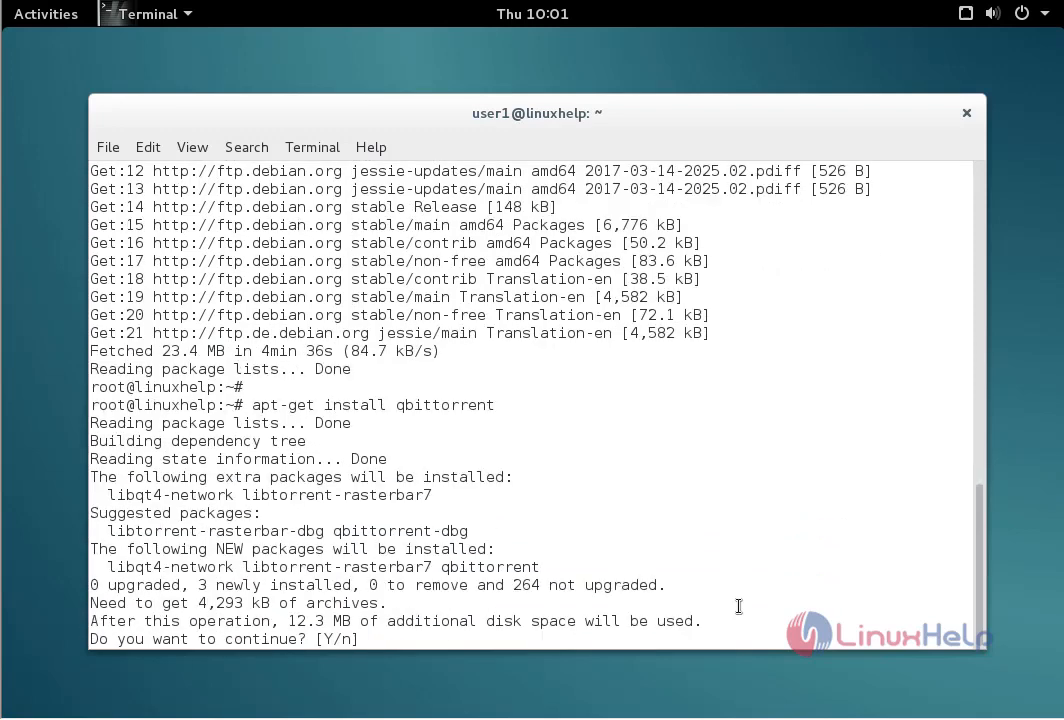
type("y")
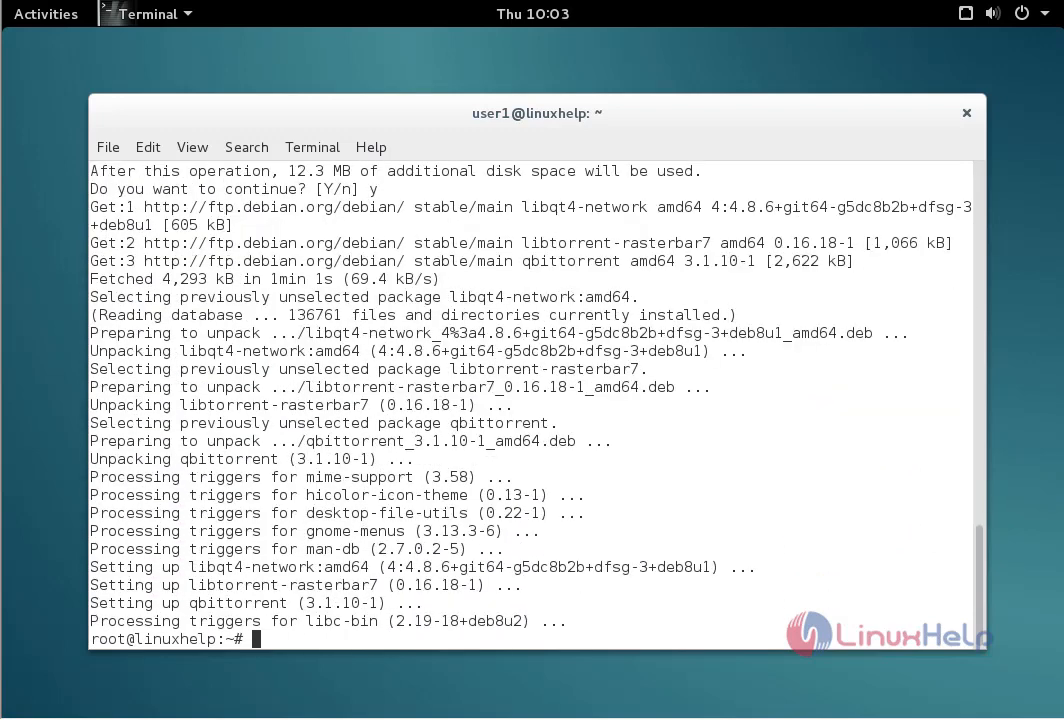
left_click(44, 12)
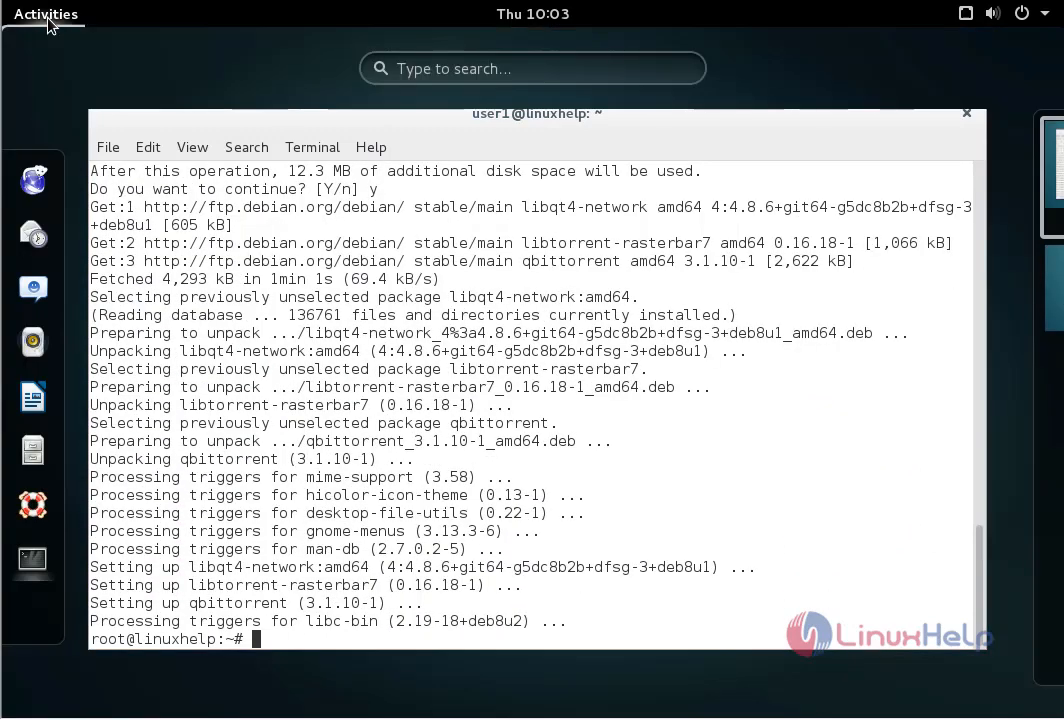
- Search the overview for 'qbittorrent' to surface the qBittorrent application
type("q")
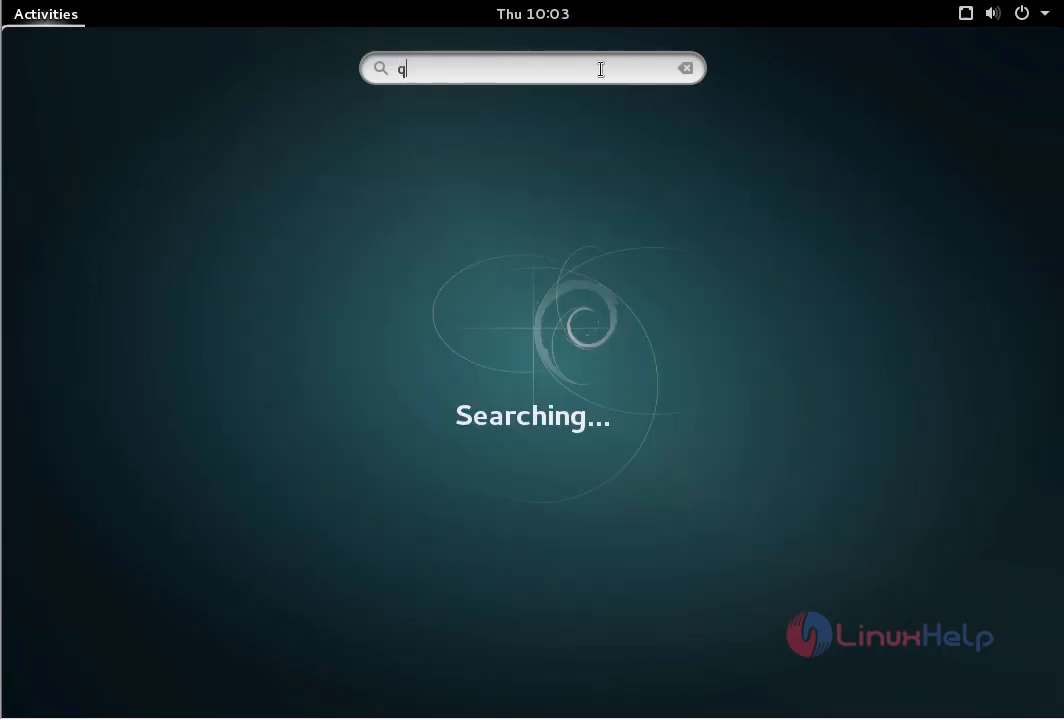
type("bittorrent")
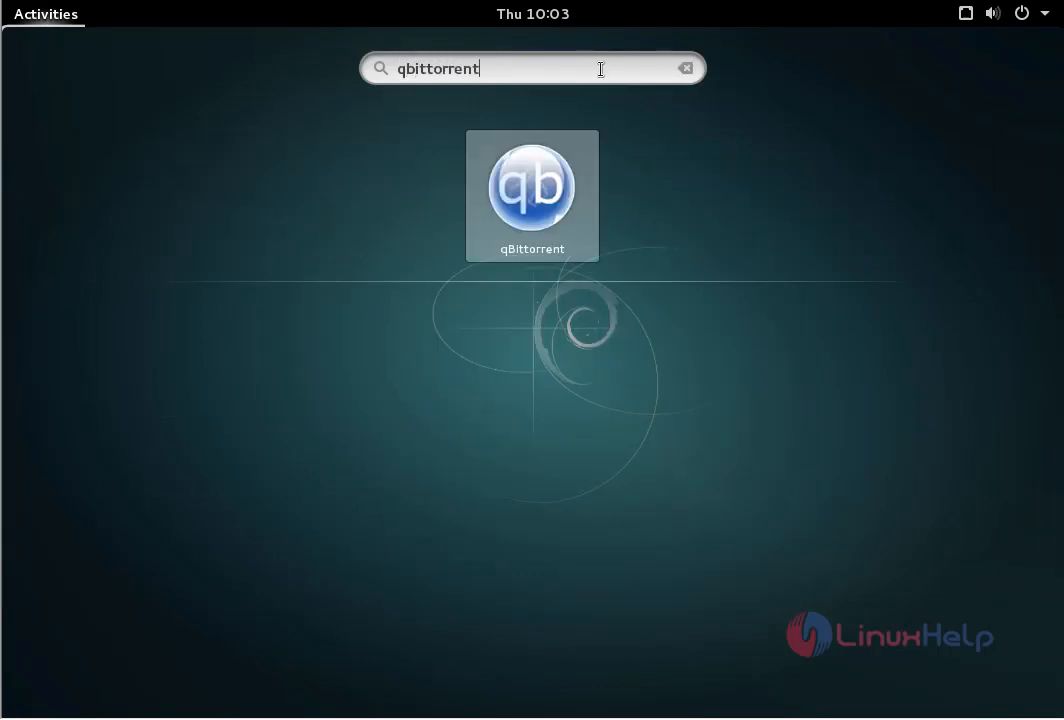
mouse_move(620, 168)
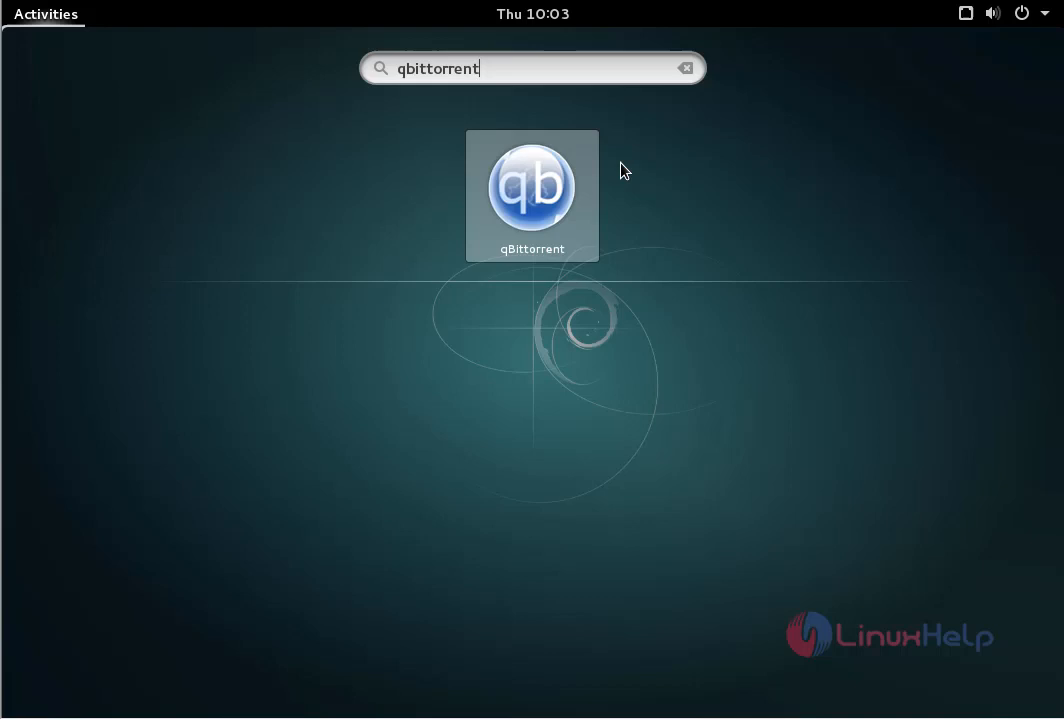
mouse_move(564, 198)
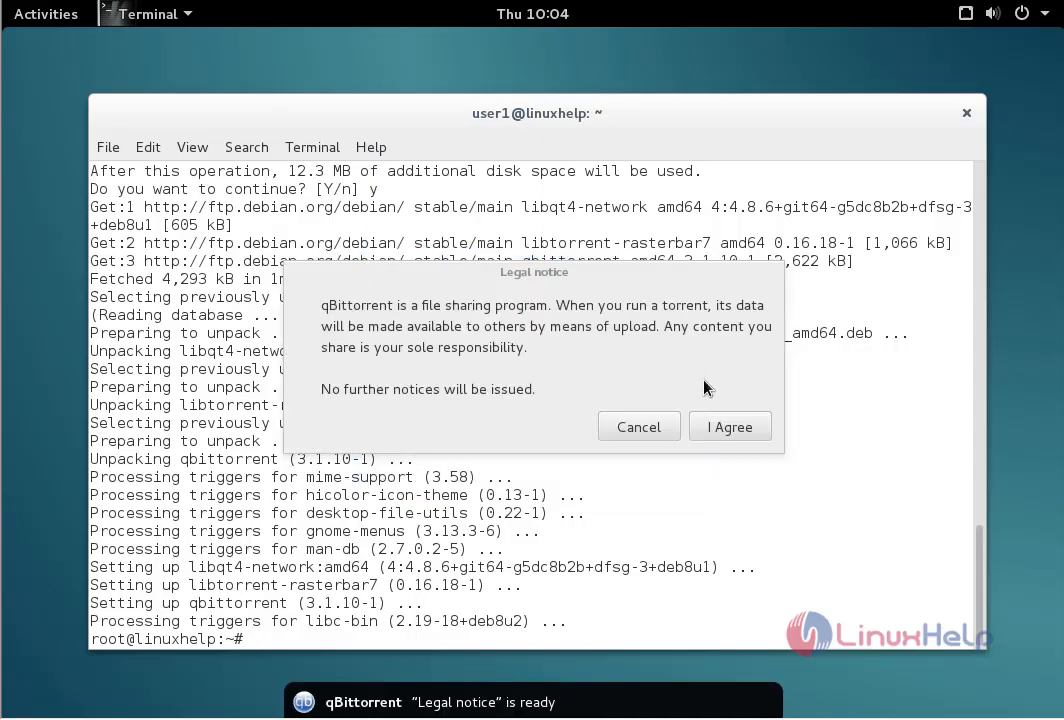
- Agree to the legal notice and show the About dialog for qBittorrent v3.1.10
left_click(728, 426)
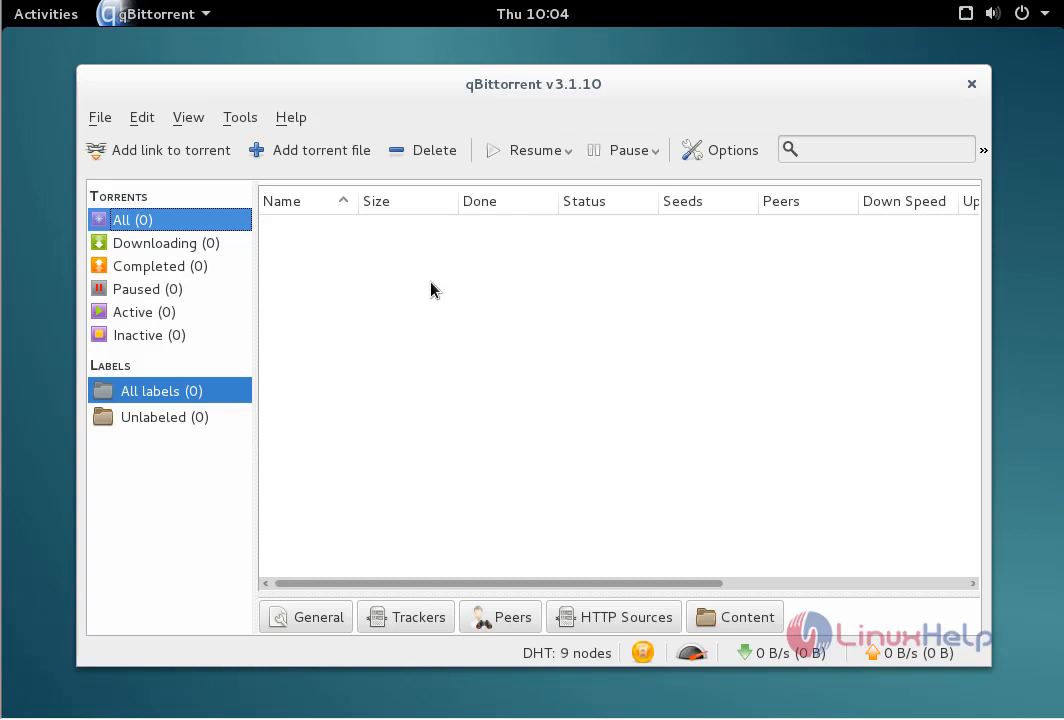
left_click(292, 116)
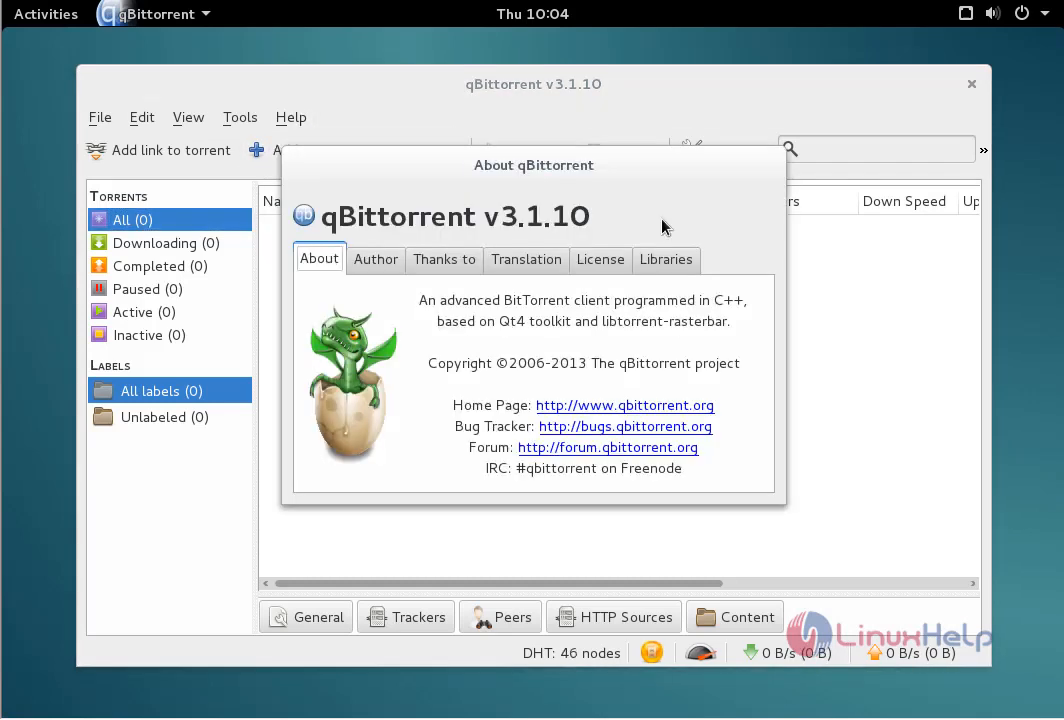